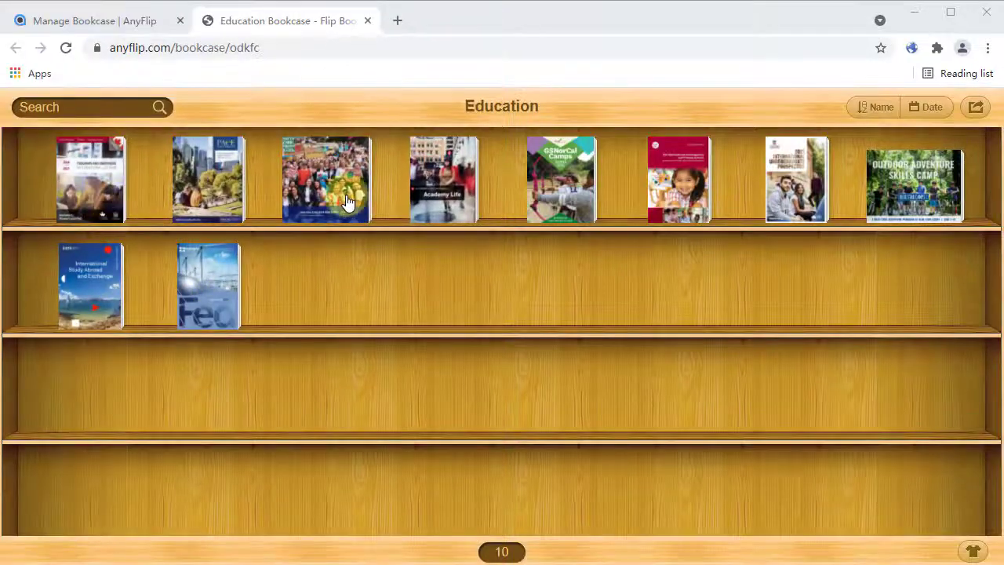
Open the camp-brochure book from the shelf and flip forward two page spreads
{"action": "left_click", "coordinate": [560, 179]}
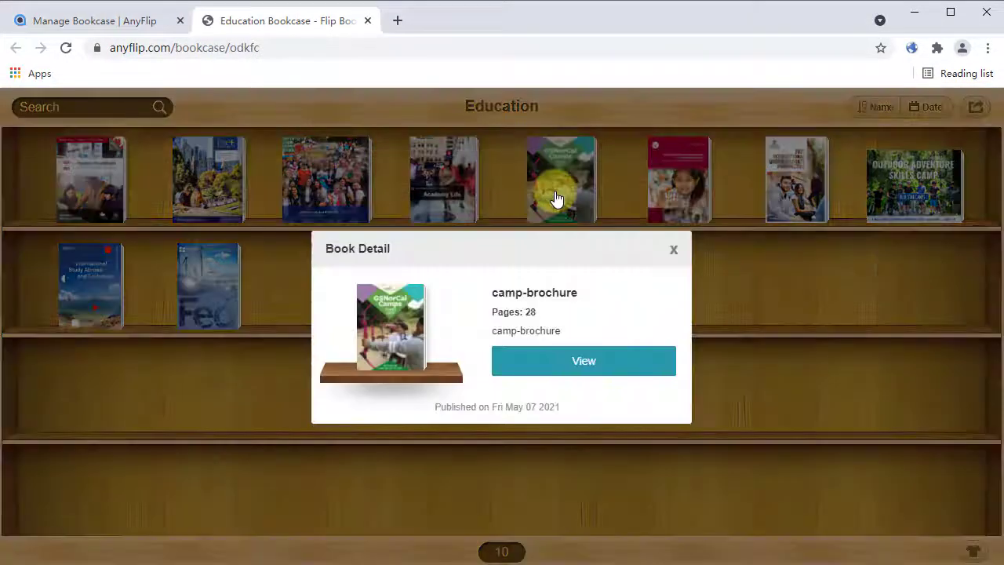
{"action": "left_click", "coordinate": [584, 361]}
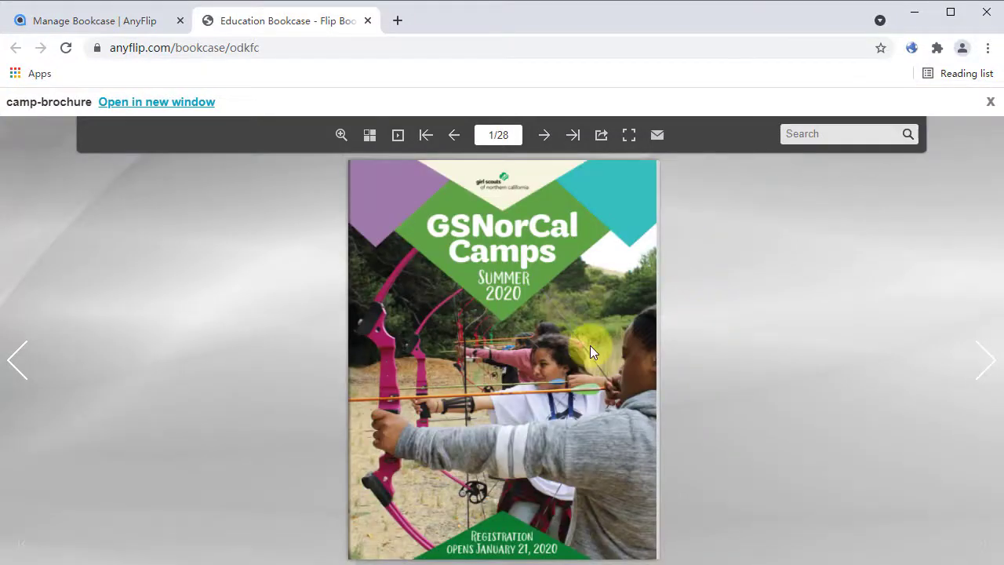
{"action": "left_click", "coordinate": [544, 134]}
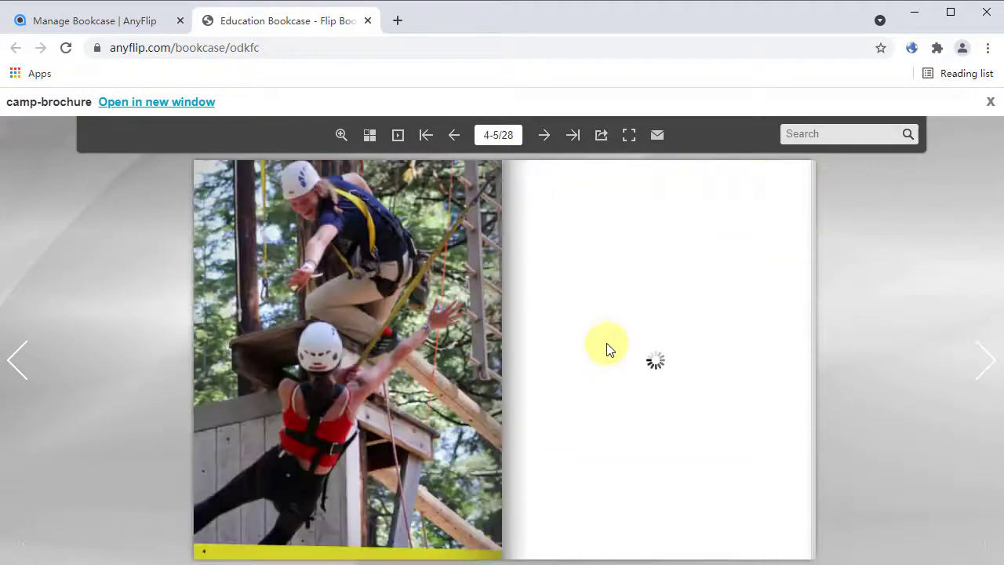
{"action": "left_click", "coordinate": [544, 134]}
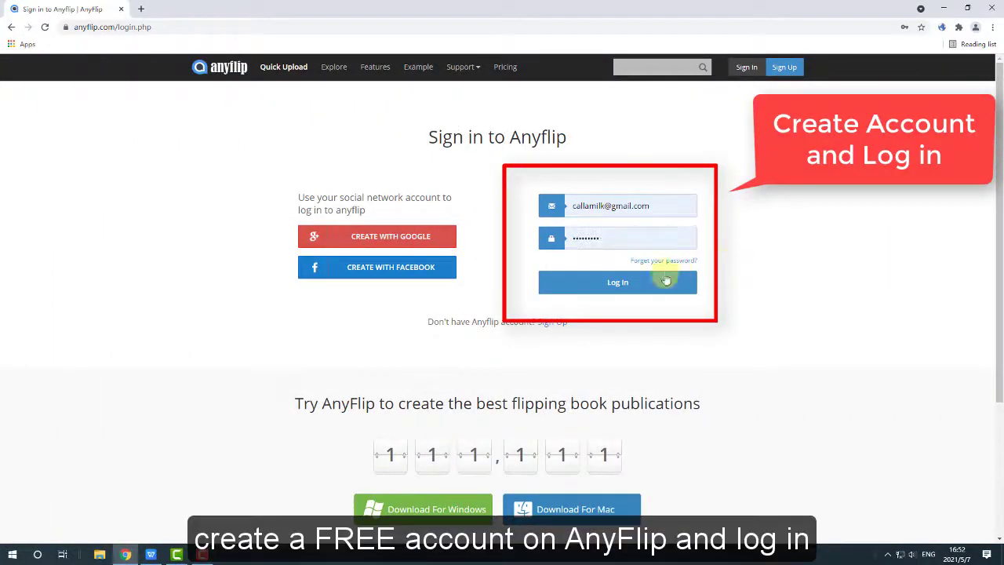
Log in to AnyFlip and open the New Bookcase form from My Bookcases
{"action": "left_click", "coordinate": [617, 282]}
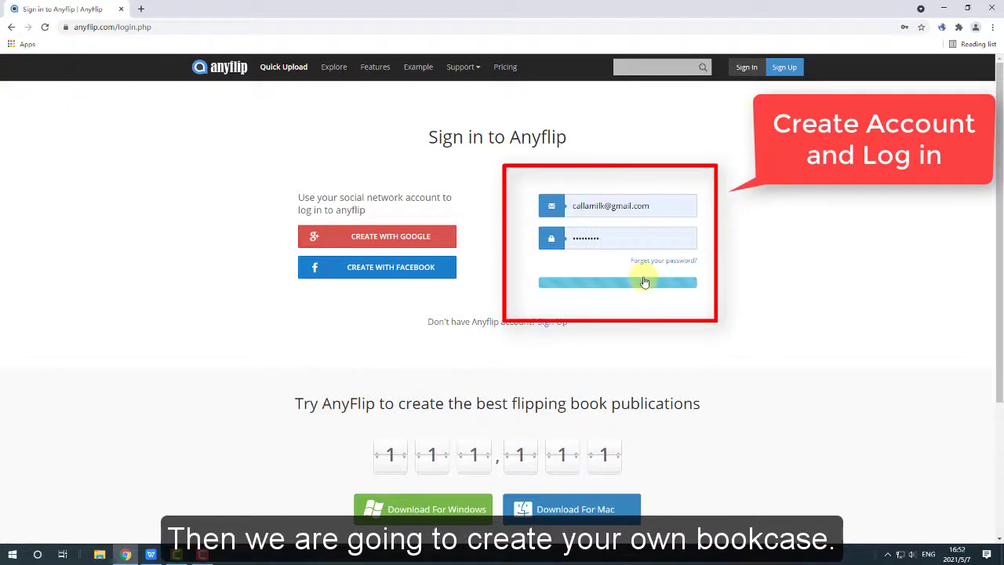
{"action": "left_click", "coordinate": [617, 281]}
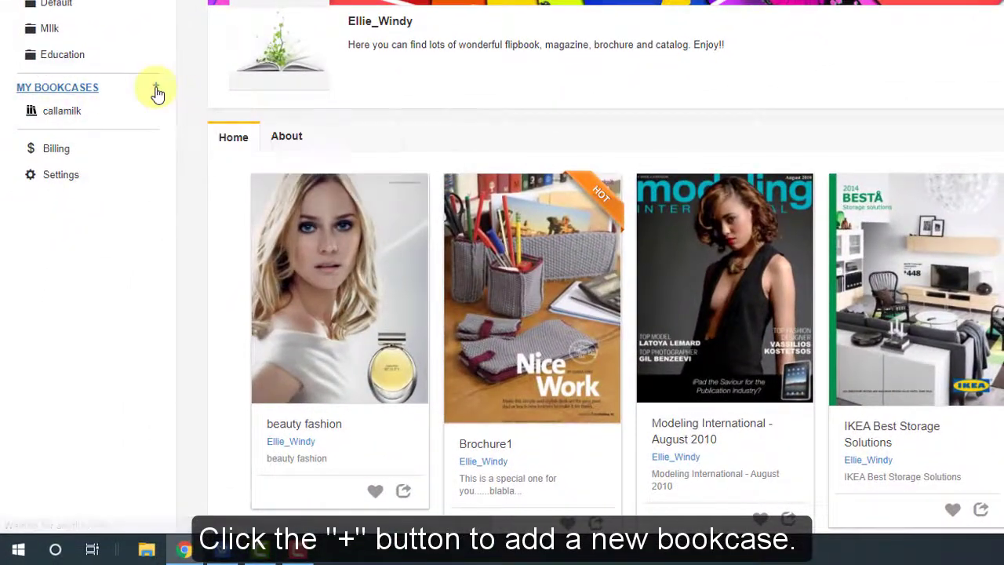
{"action": "left_click", "coordinate": [156, 87]}
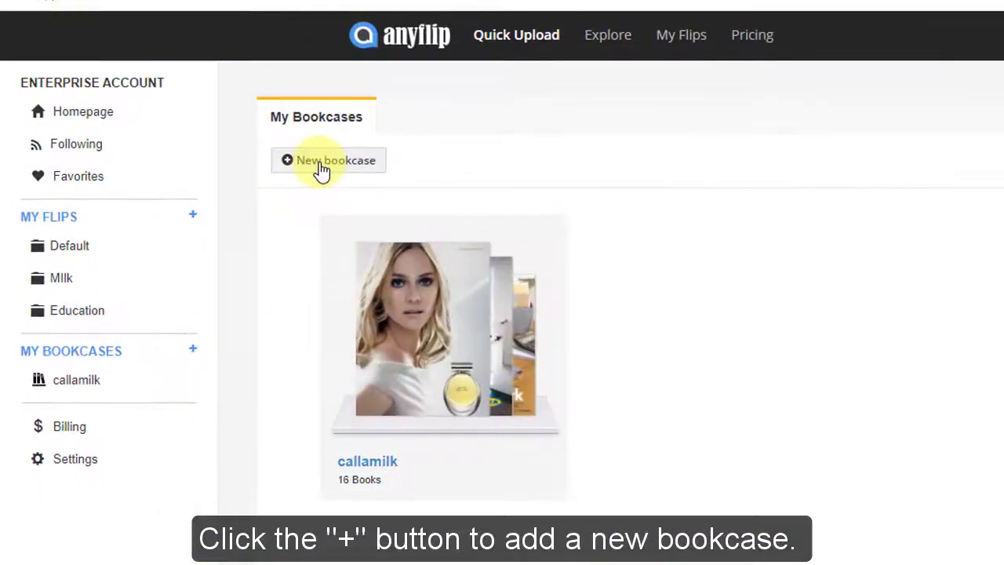
{"action": "left_click", "coordinate": [328, 160]}
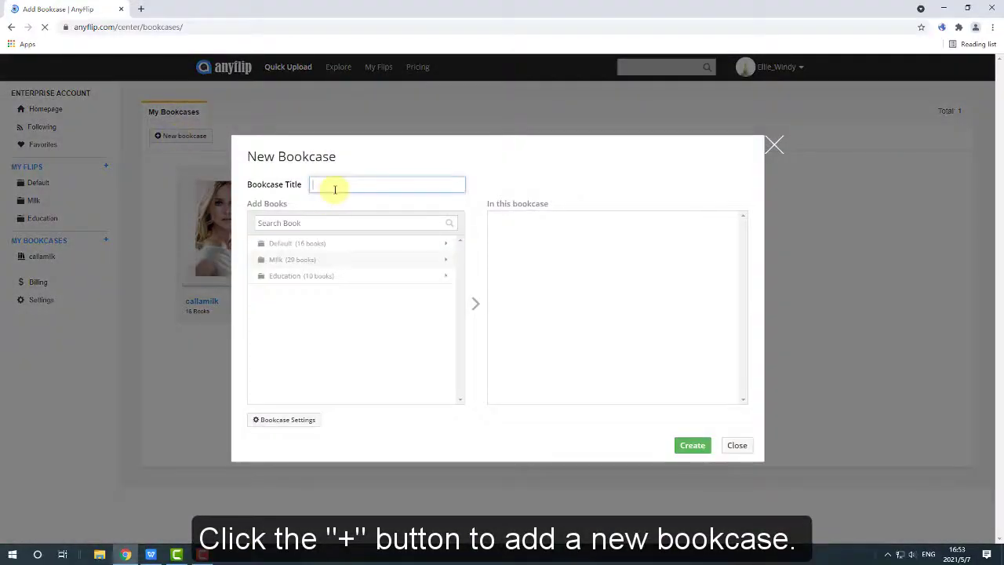
Name the bookcase 'Education' and add the Education folder's six books
{"action": "type", "text": "Education"}
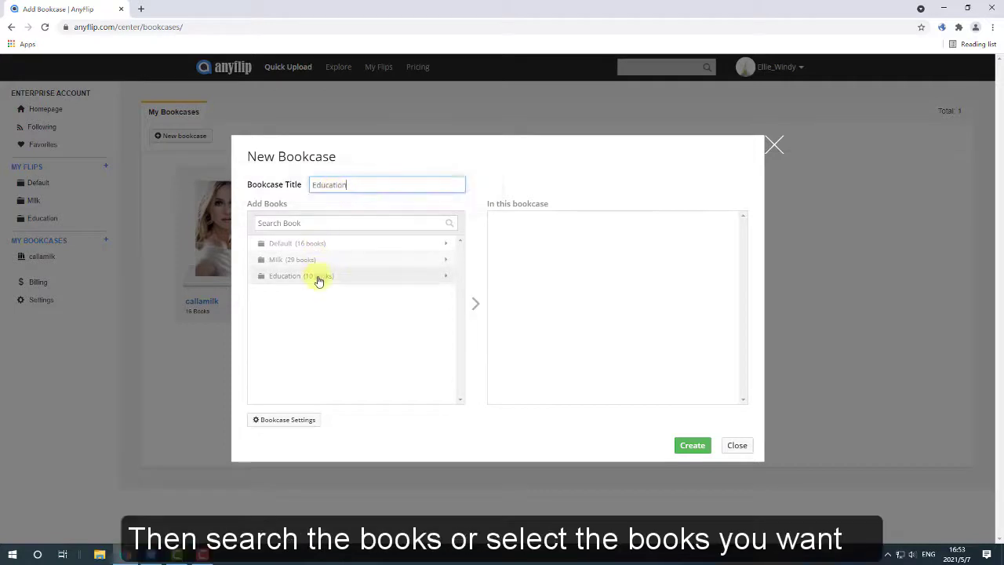
{"action": "left_click", "coordinate": [285, 275]}
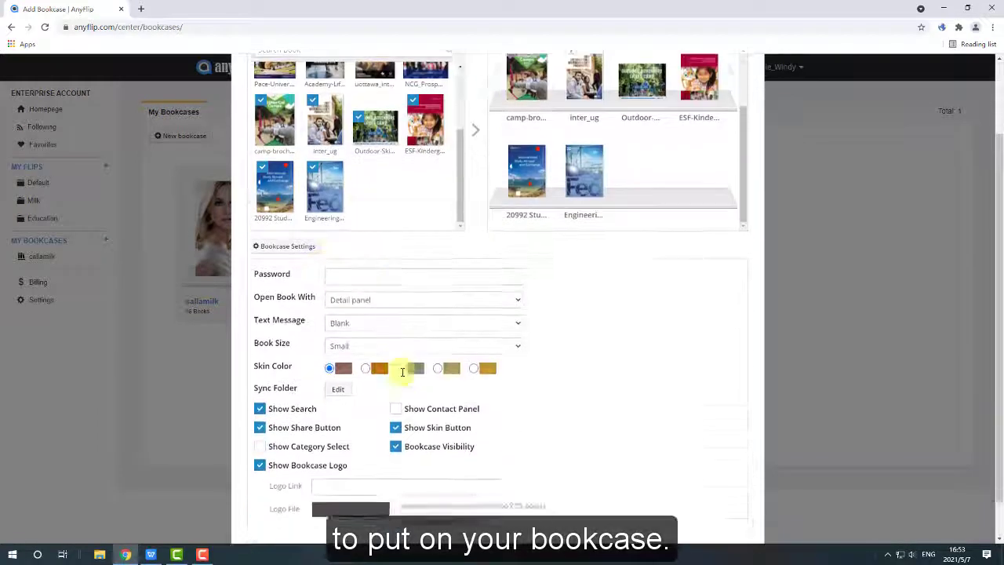
Enable Book Size, pick the last (golden) skin colour, and create the Education bookcase
{"action": "left_click", "coordinate": [428, 228]}
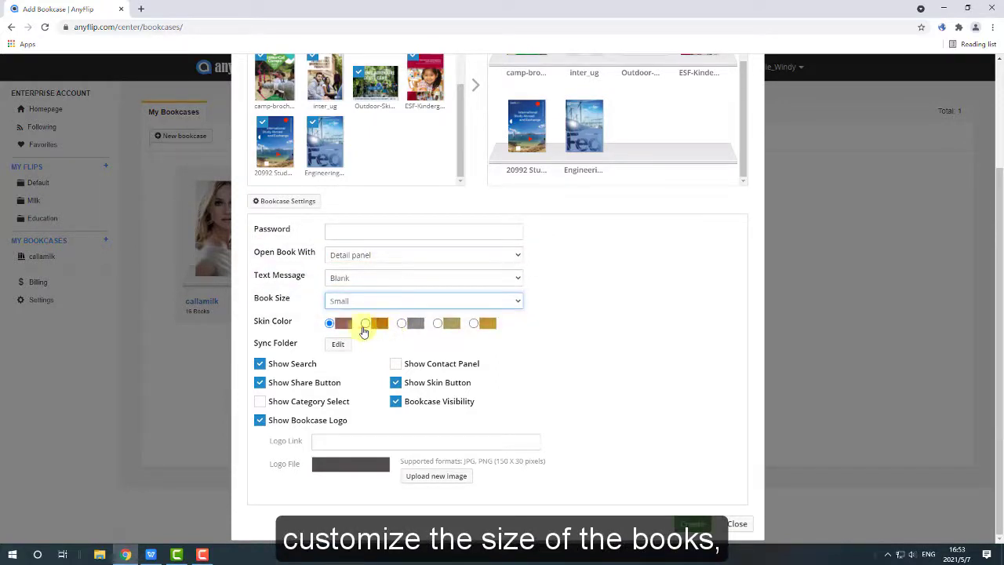
{"action": "left_click", "coordinate": [401, 323]}
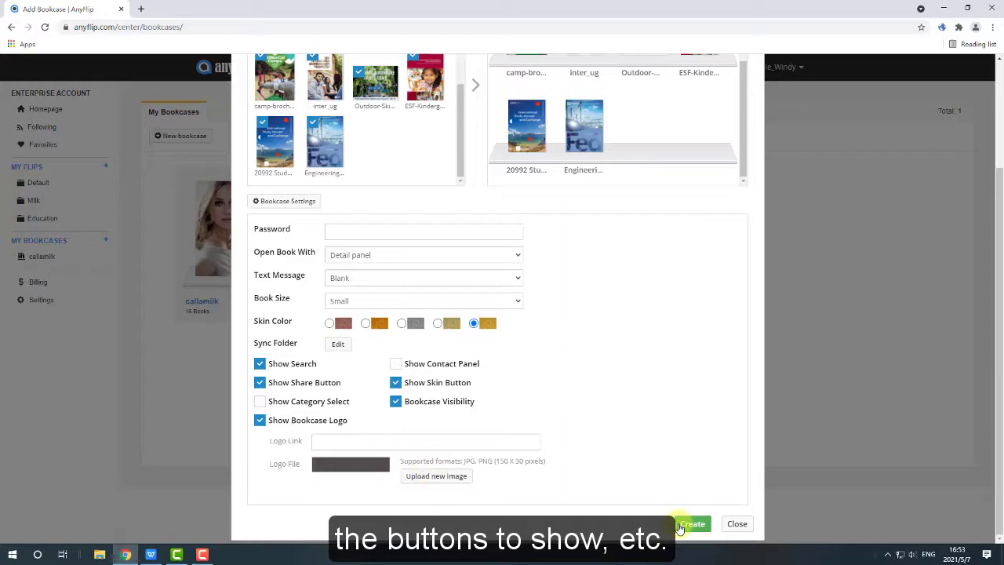
{"action": "left_click", "coordinate": [692, 524]}
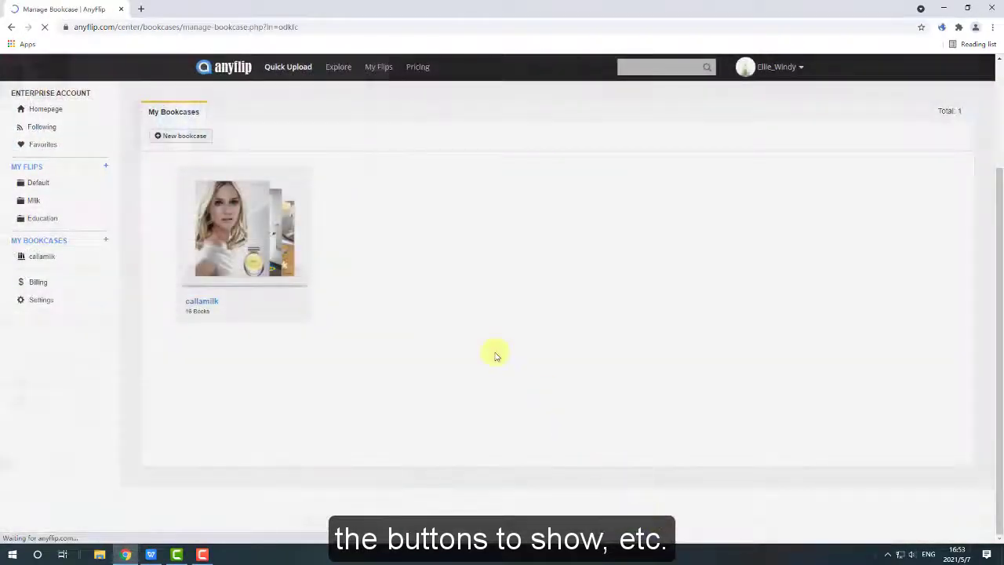
Reorder the Education bookcase's books in edit mode and confirm saving the new order
{"action": "left_click", "coordinate": [44, 273]}
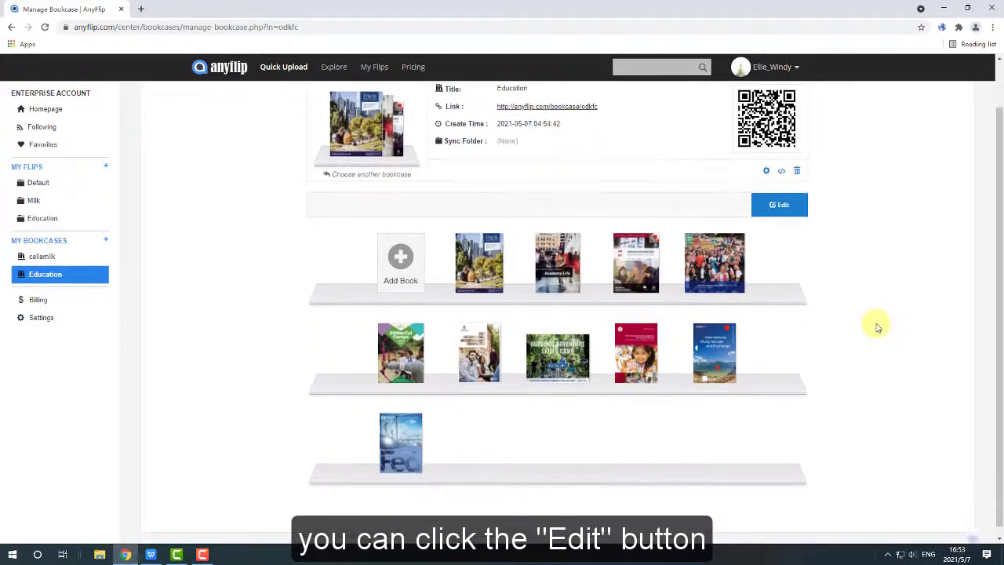
{"action": "left_click", "coordinate": [779, 205]}
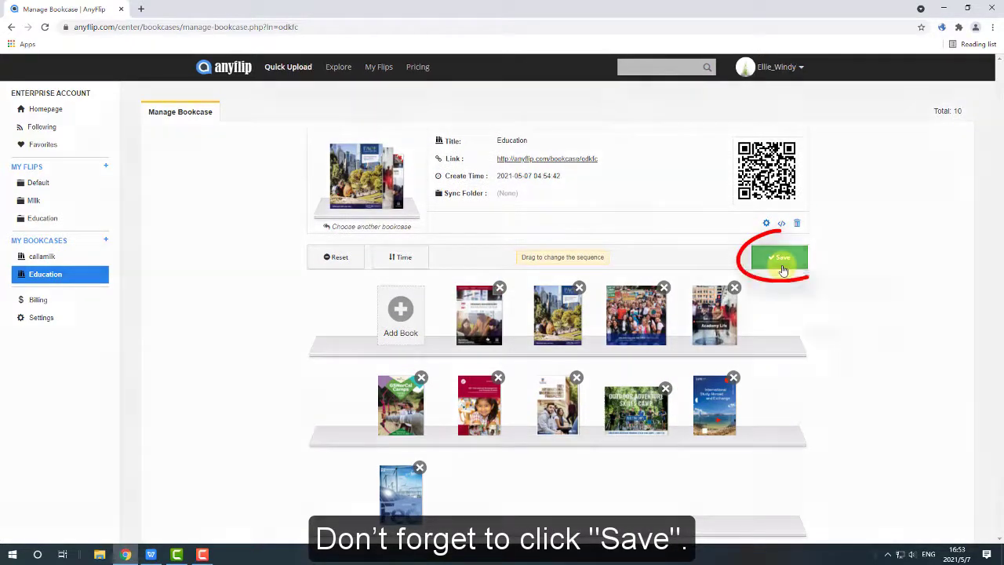
{"action": "left_click", "coordinate": [780, 257]}
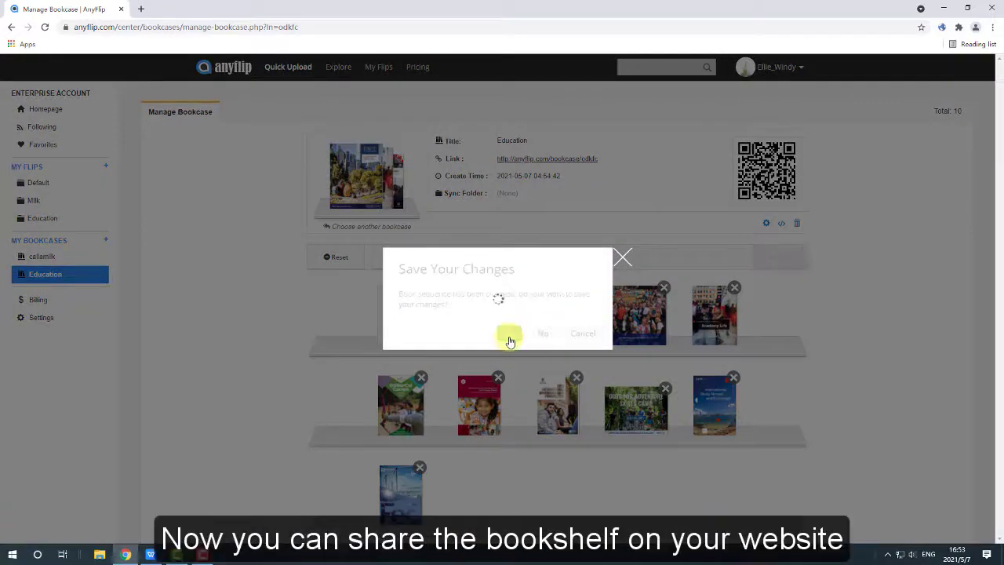
{"action": "left_click", "coordinate": [511, 333]}
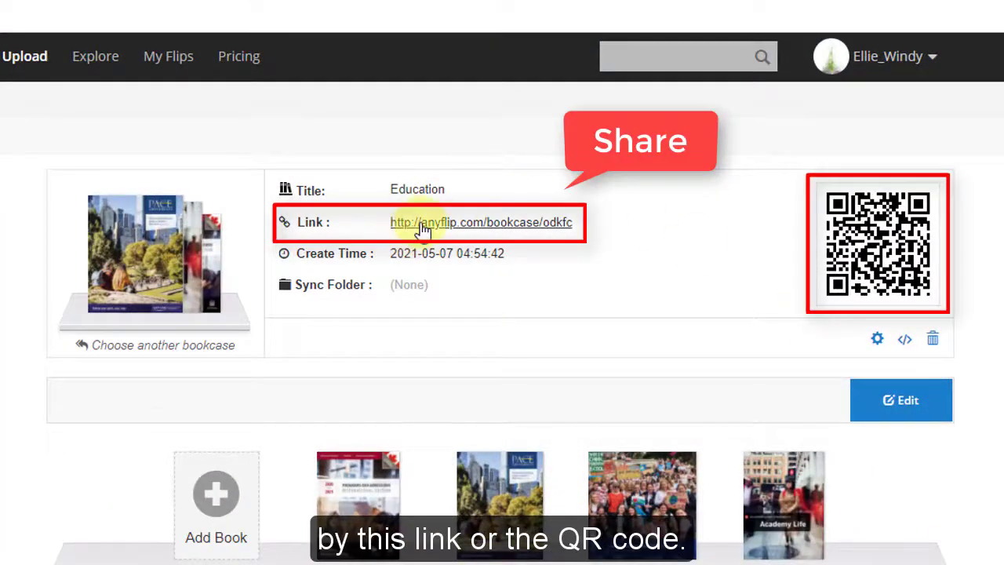
Preview the Education bookcase via its public link, then request its embed code
{"action": "left_click", "coordinate": [482, 222]}
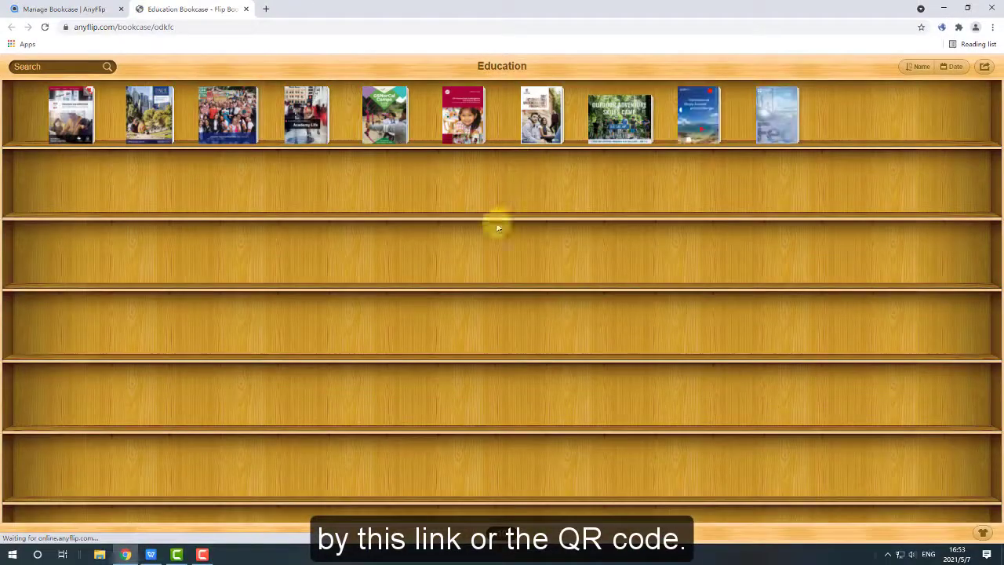
{"action": "left_click", "coordinate": [63, 8]}
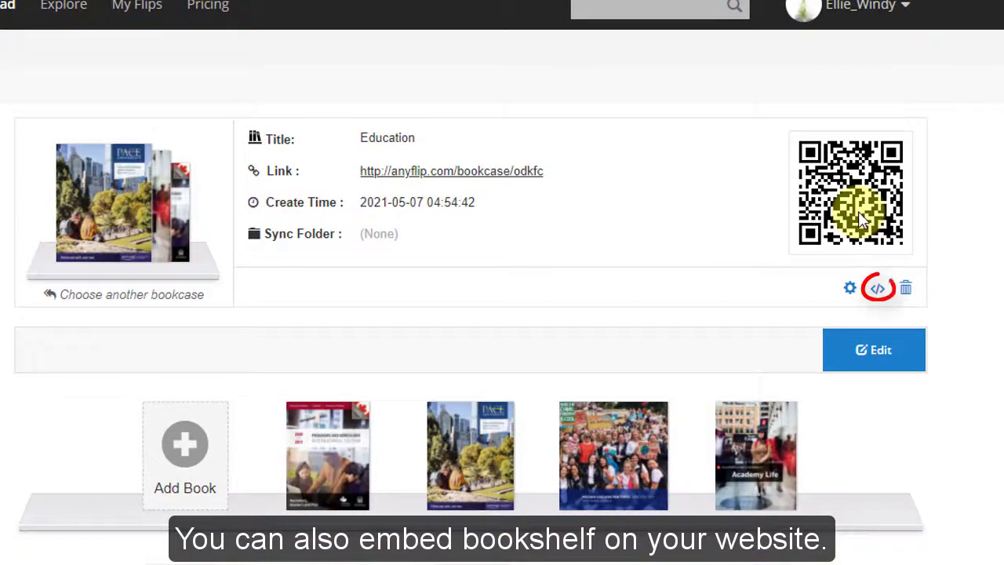
{"action": "left_click", "coordinate": [877, 288]}
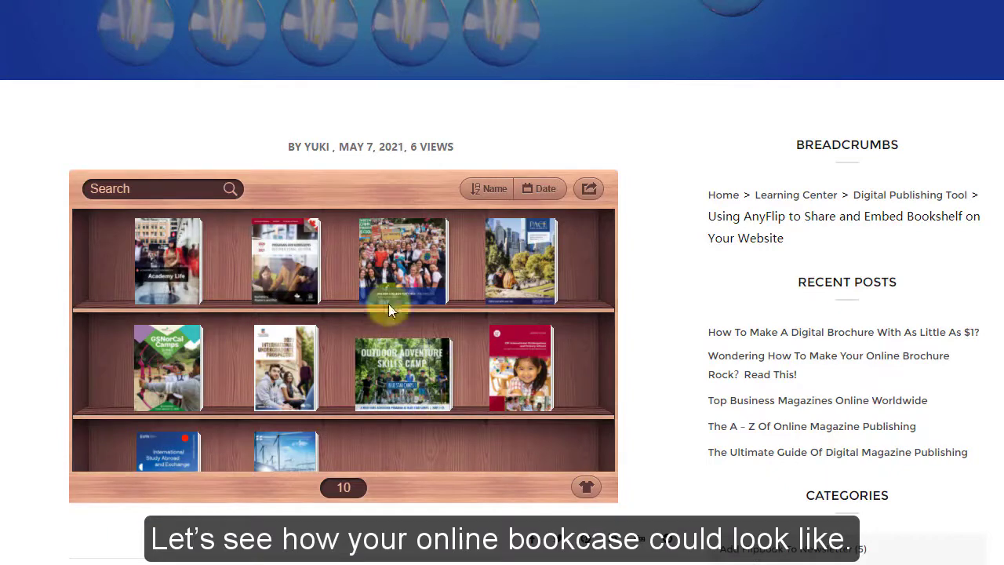
{"action": "mouse_move", "coordinate": [168, 261]}
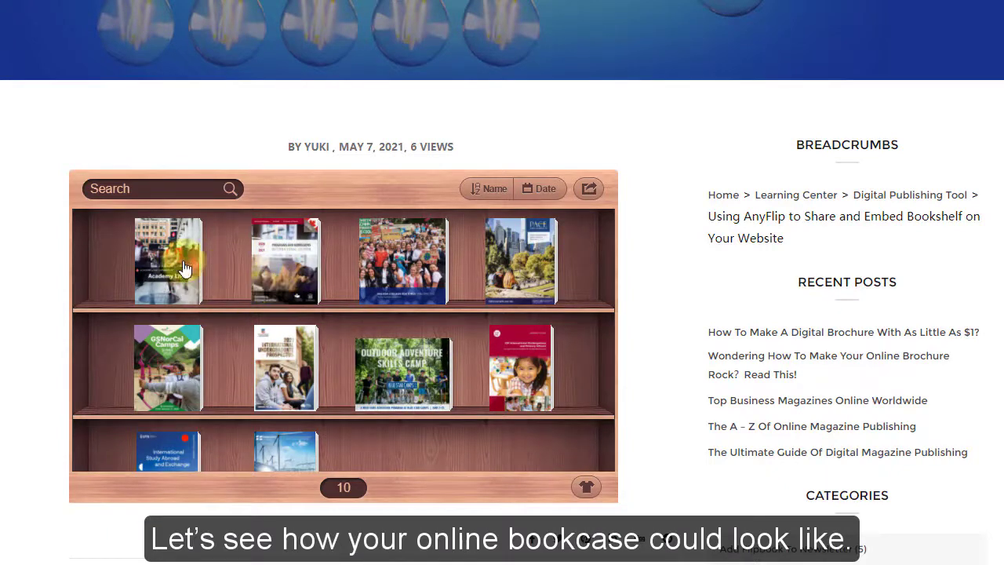
Open the Academy Life brochure from the embedded bookshelf on the website
{"action": "left_click", "coordinate": [167, 261]}
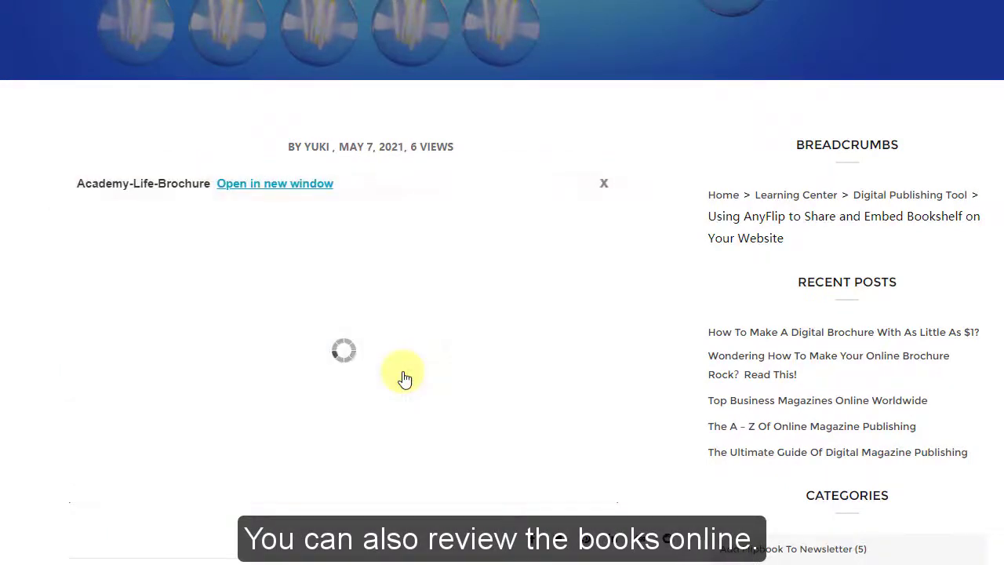